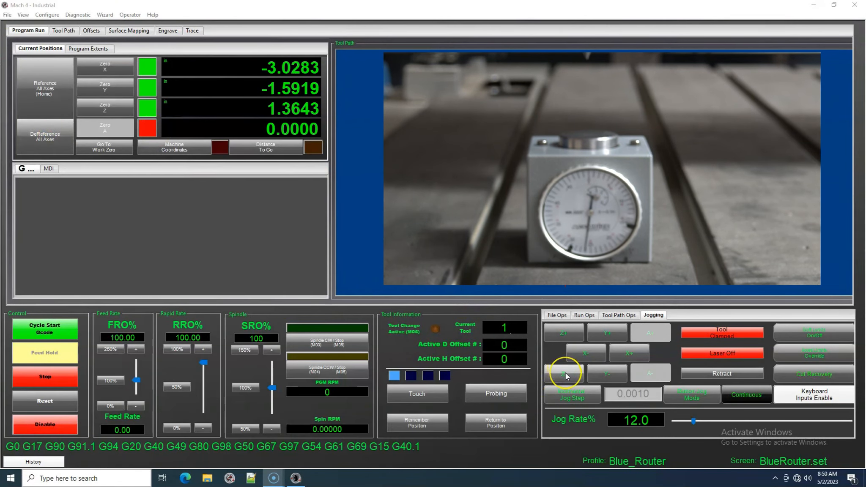
# Step: Jog tool 1 down in Z, drop the jog rate to 1% and creep onto the gauge at about Z -0.0065
pyautogui.click(564, 373)
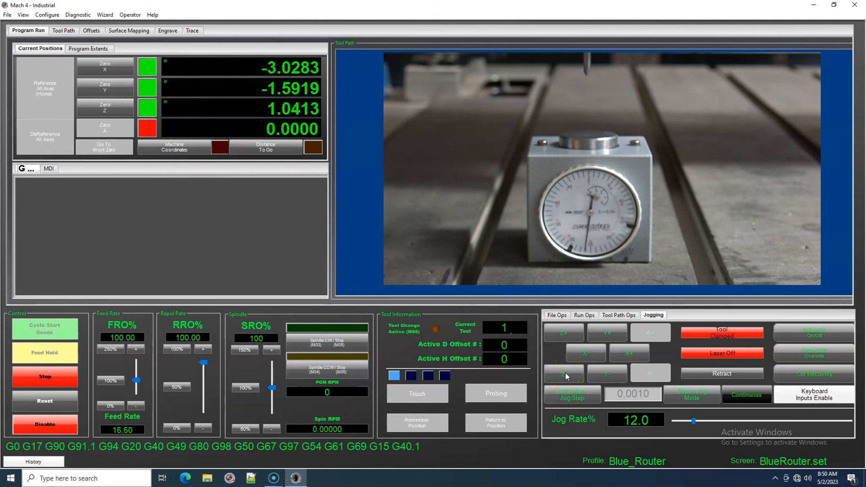
pyautogui.click(564, 373)
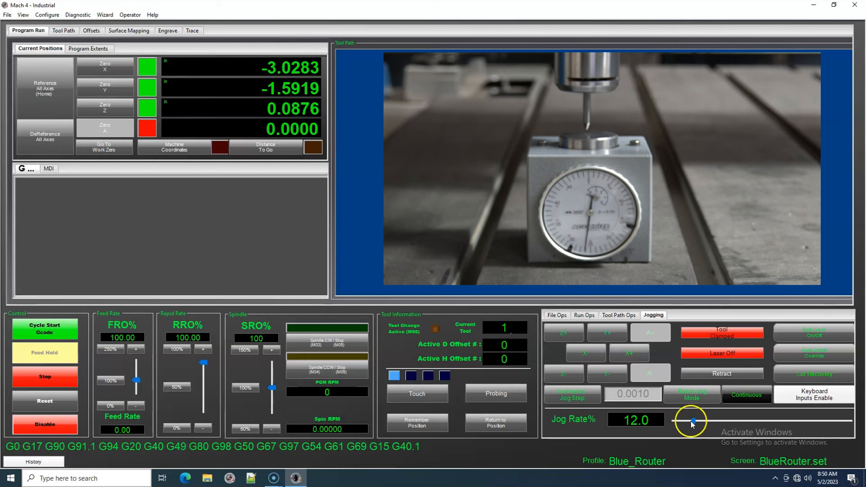
pyautogui.moveTo(689, 421); pyautogui.dragTo(672, 421)
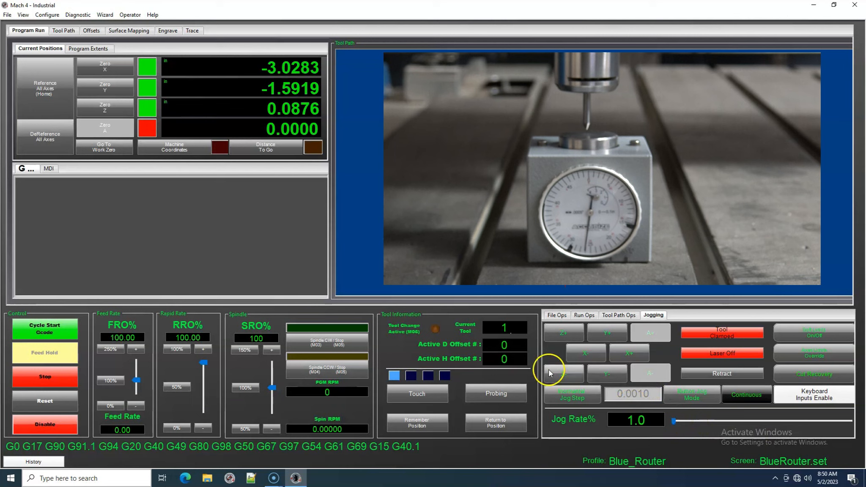
pyautogui.click(563, 373)
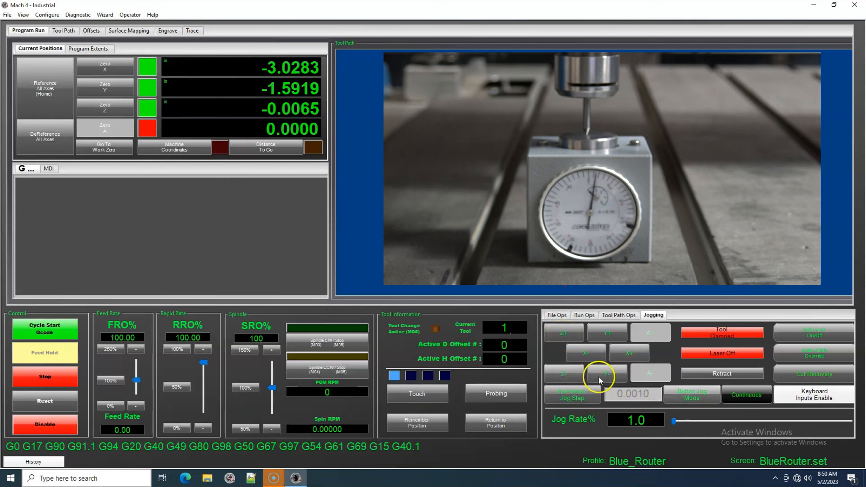
# Step: Step tool 1 down in 0.0001 increments to Z -0.0072 on the gauge and zero Z there
pyautogui.click(746, 396)
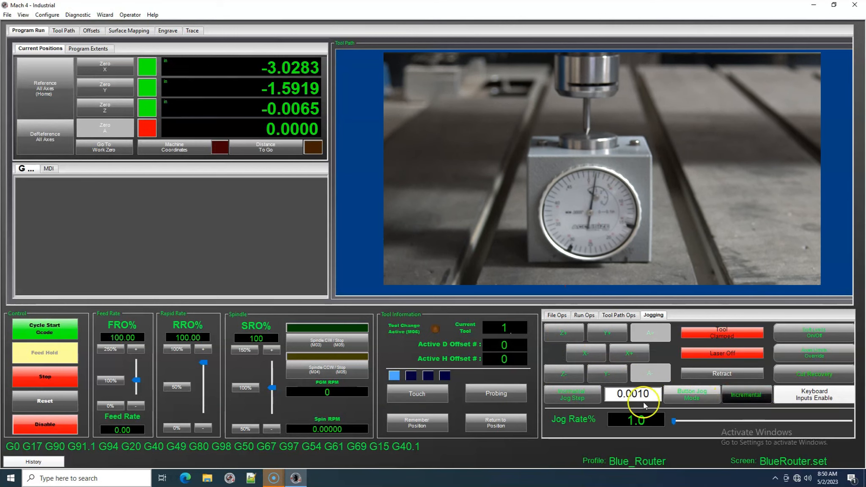
pyautogui.click(563, 373)
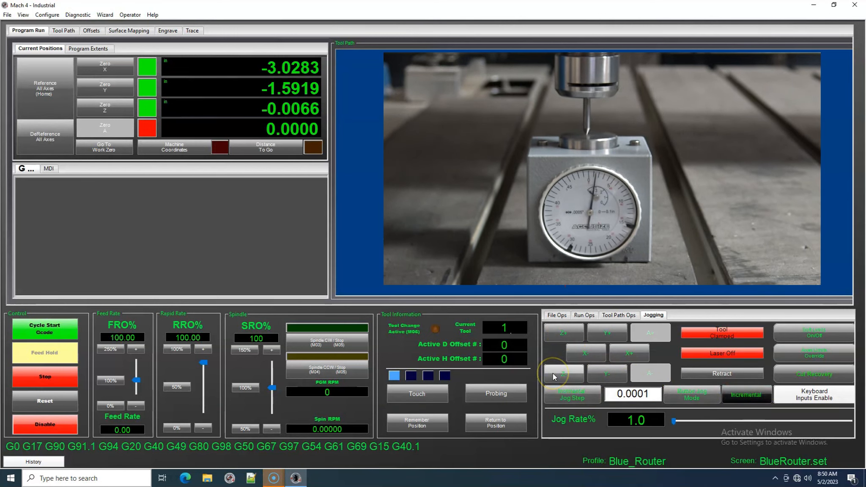
pyautogui.click(563, 374)
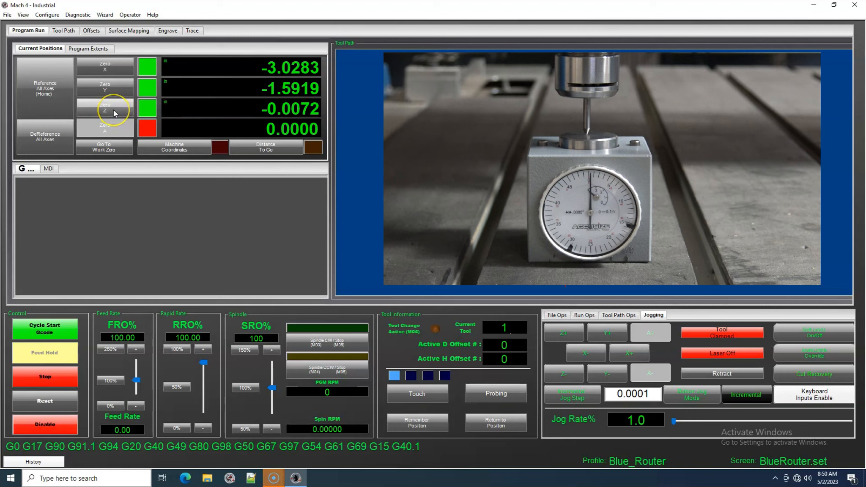
pyautogui.click(105, 108)
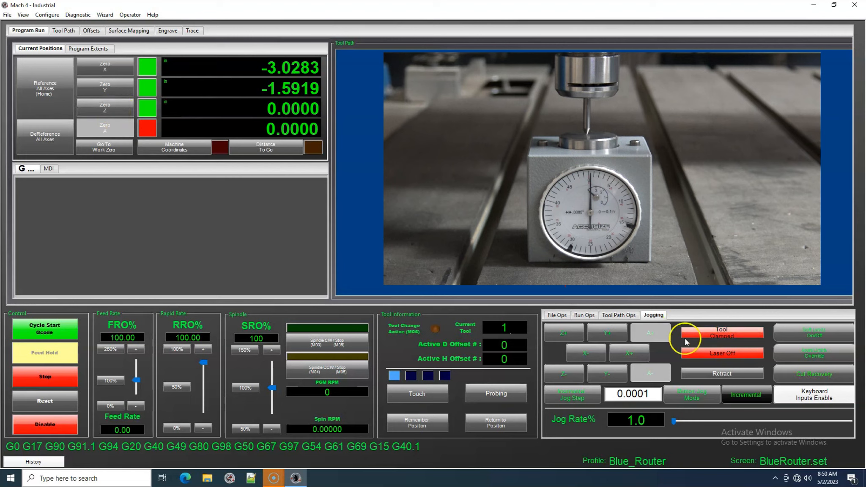
pyautogui.moveTo(672, 424)
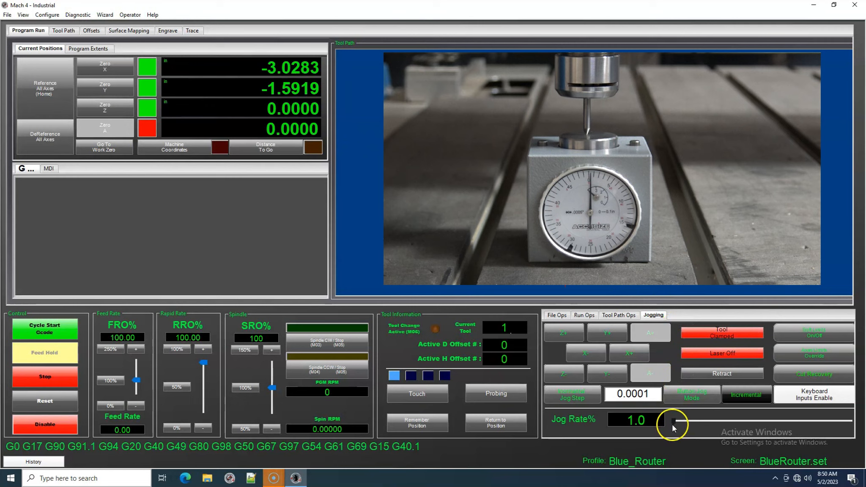
# Step: Raise the spindle at a faster jog rate, swap tool 1 for tool 2, and lower it toward the gauge to Z 0.0806
pyautogui.moveTo(672, 421); pyautogui.dragTo(711, 421)
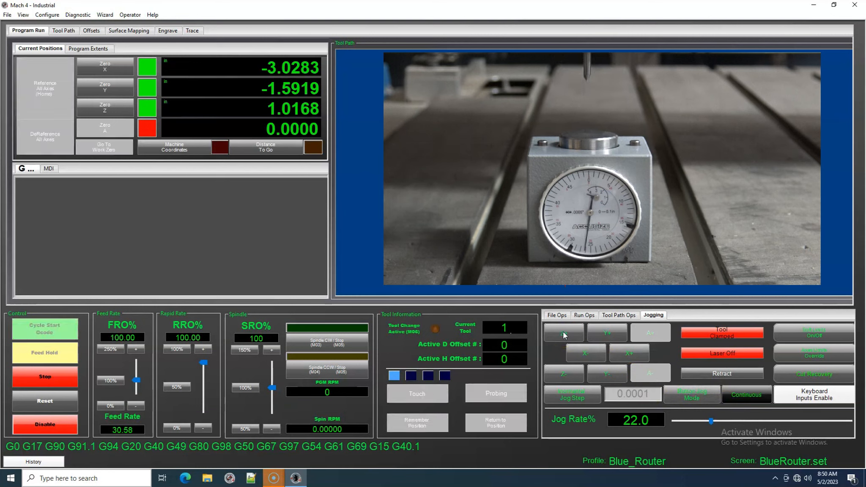
pyautogui.click(721, 333)
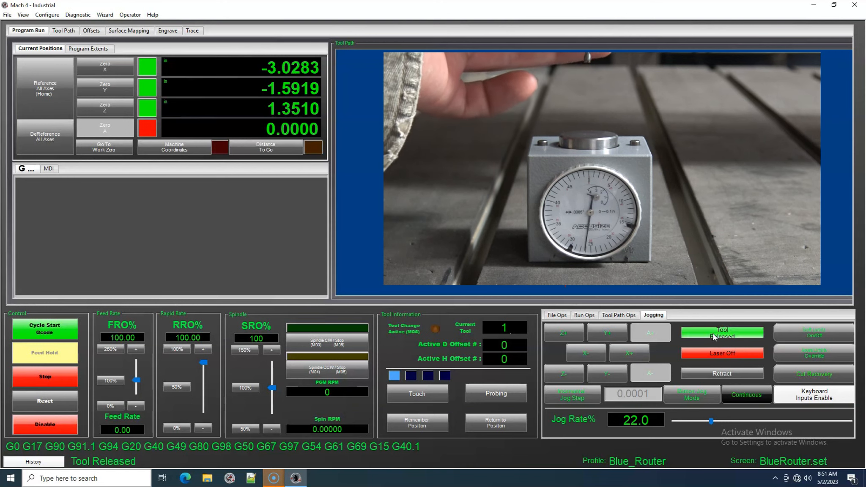
pyautogui.click(722, 332)
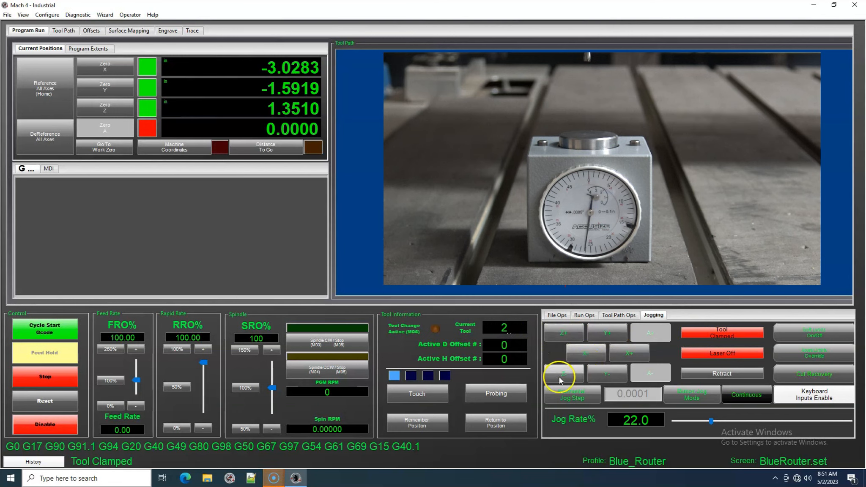
pyautogui.click(563, 373)
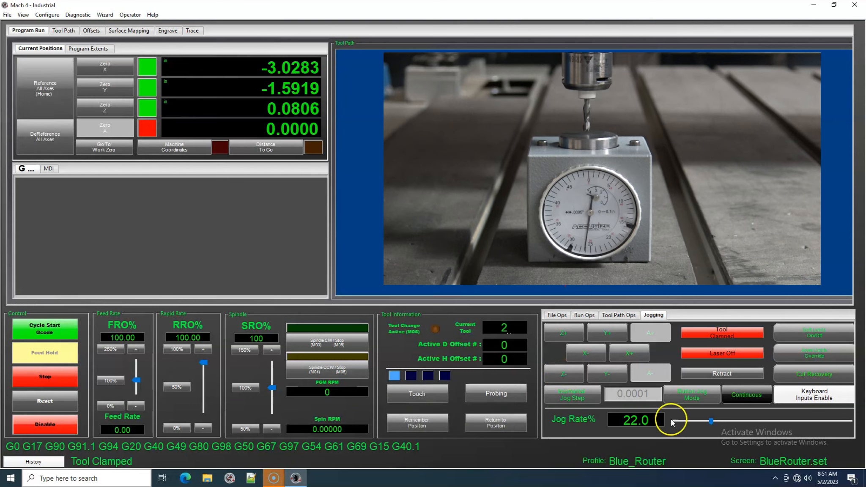
# Step: Approach at 1% then step tool 2 down in 0.0001 increments onto the gauge, ending at Z 0.0165
pyautogui.click(564, 374)
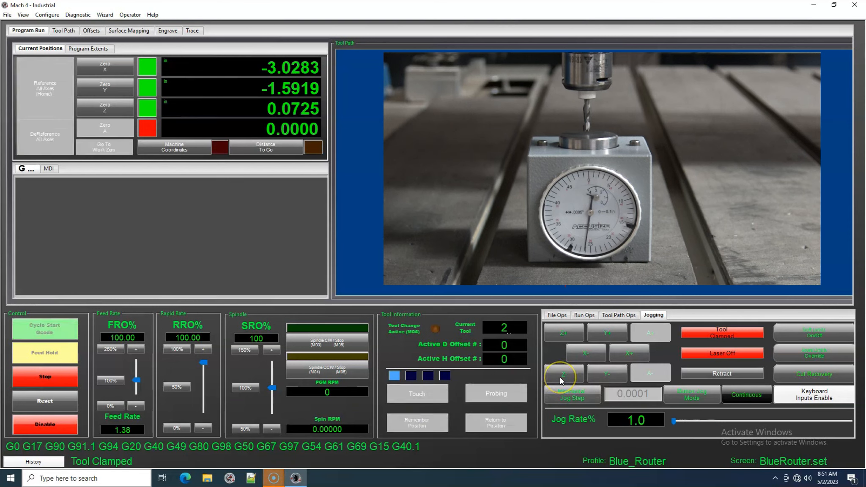
pyautogui.click(563, 374)
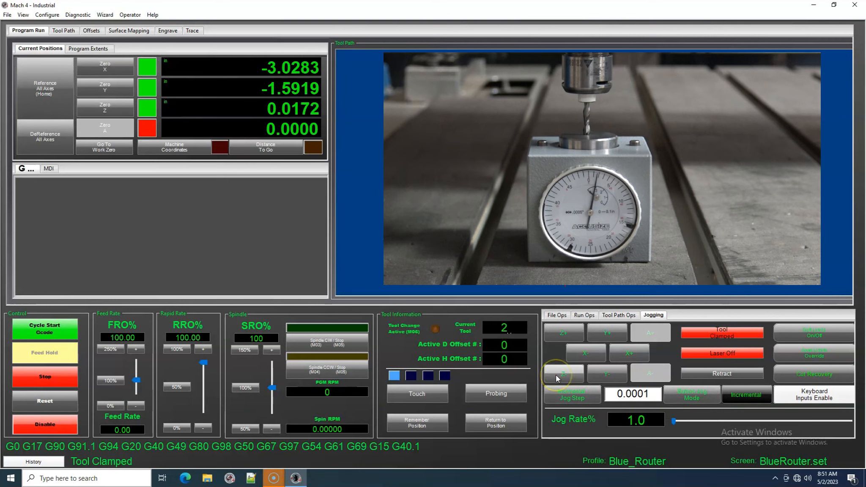
pyautogui.click(563, 374)
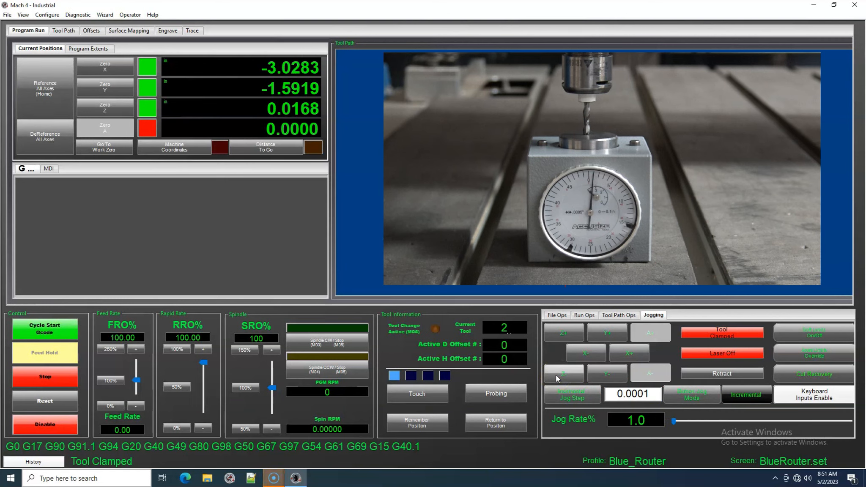
pyautogui.click(563, 374)
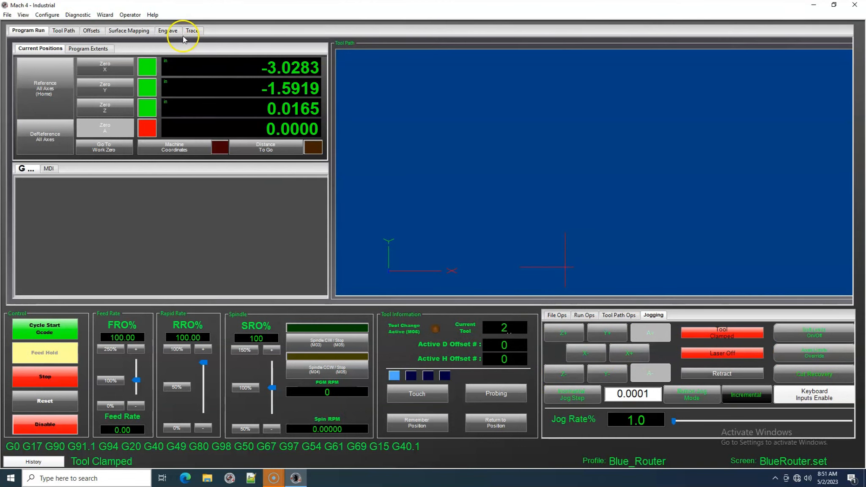
# Step: Set tool 2's height offset 0.0165 from Offsets, enable compensation, and return to 19% continuous jogging
pyautogui.click(91, 30)
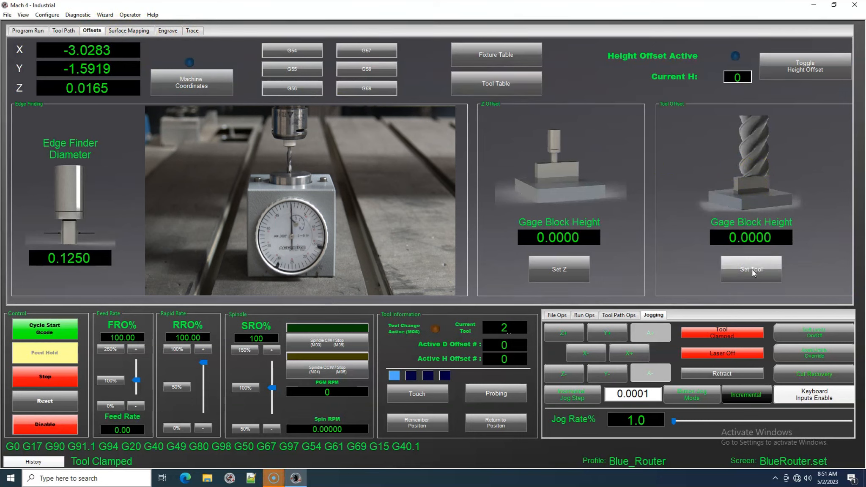
pyautogui.click(751, 271)
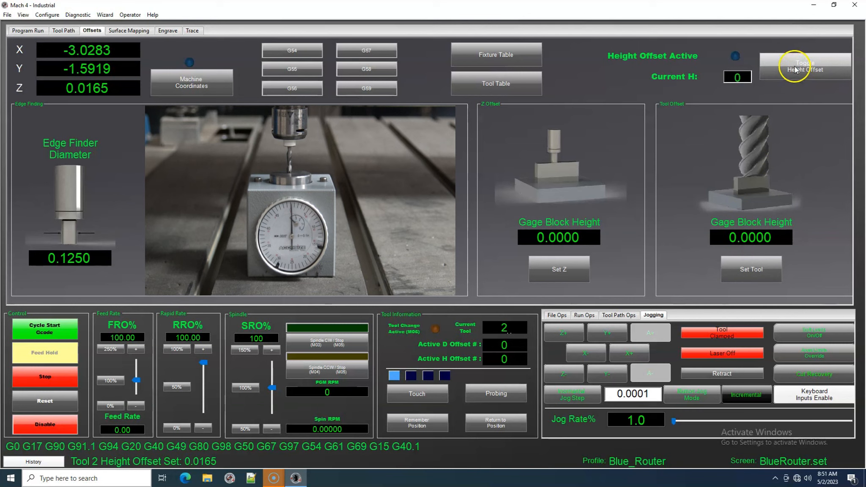
pyautogui.click(804, 66)
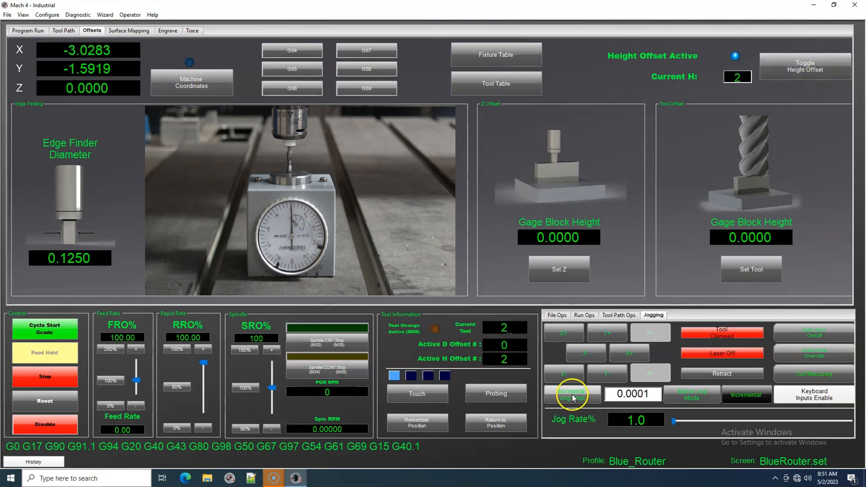
pyautogui.moveTo(674, 421); pyautogui.dragTo(697, 421)
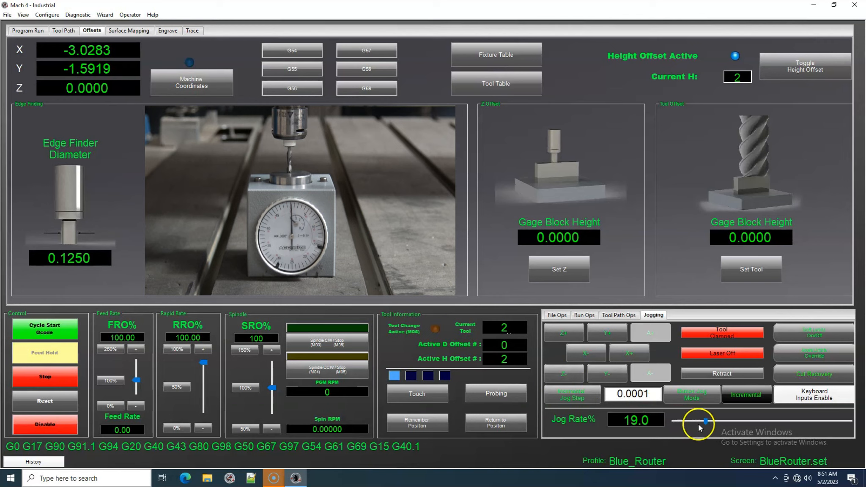
pyautogui.click(563, 332)
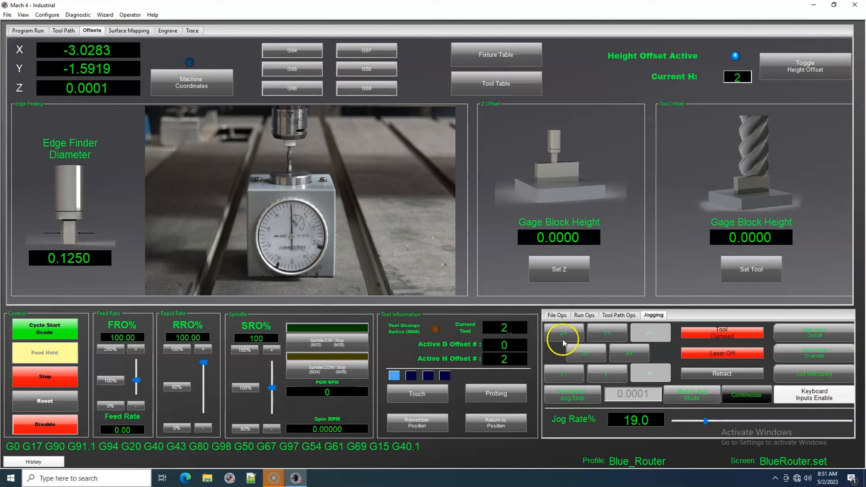
# Step: Raise the spindle to Z 1.4208, swap tool 2 for a clamped tool 3 and make tool 3 current
pyautogui.click(563, 333)
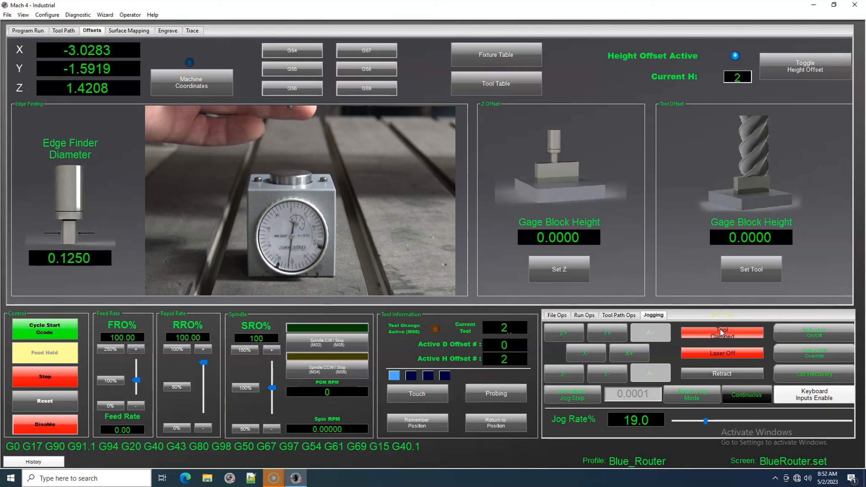
pyautogui.click(722, 332)
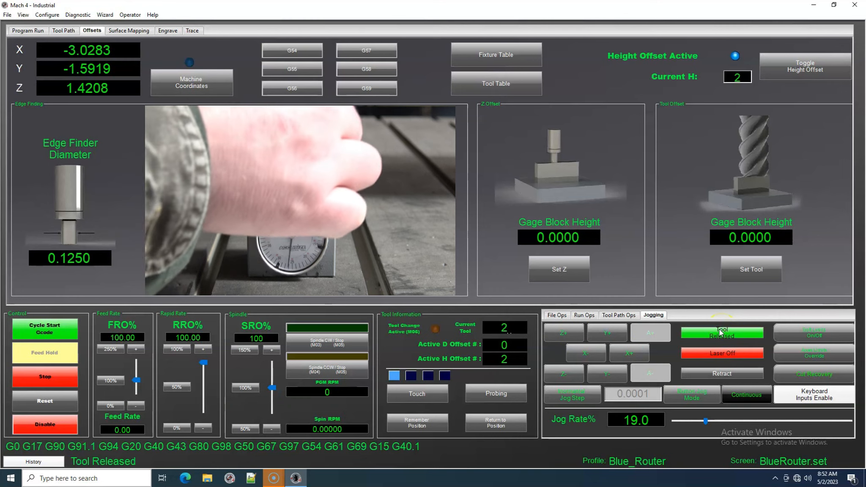
pyautogui.click(721, 333)
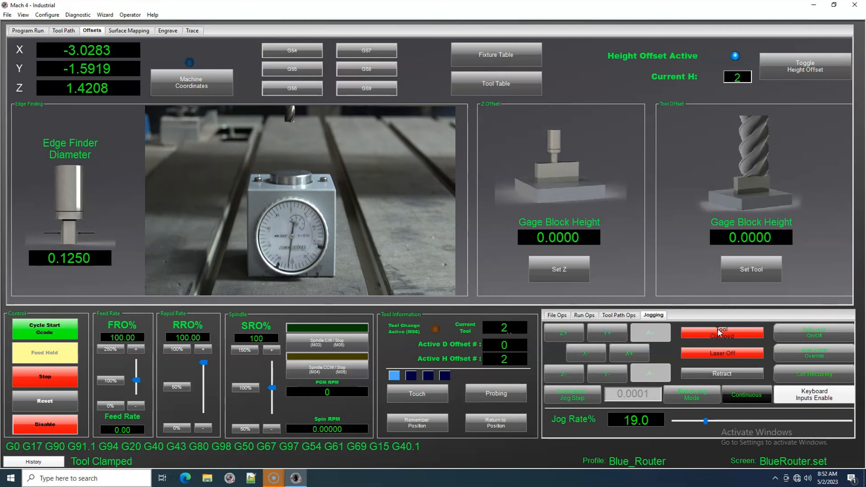
pyautogui.click(504, 327)
pyautogui.write('3')
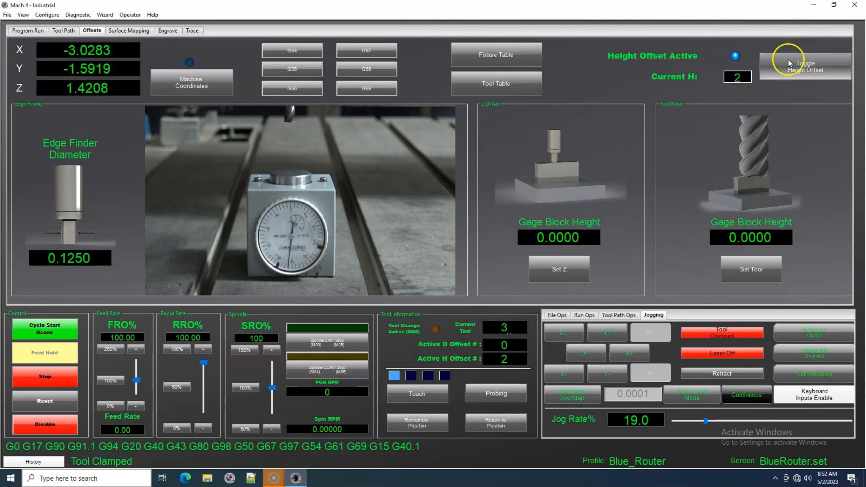
# Step: Turn off height compensation and lower tool 3 onto the gauge in fine steps to Z 0.3100
pyautogui.click(804, 66)
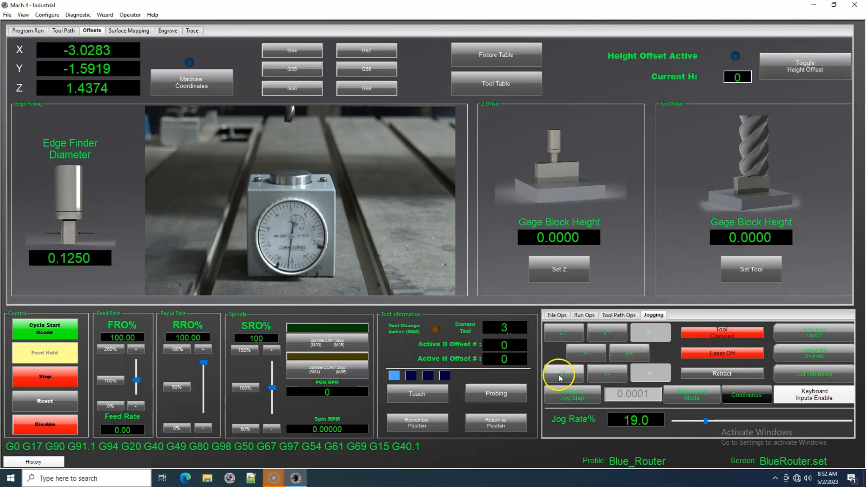
pyautogui.click(563, 374)
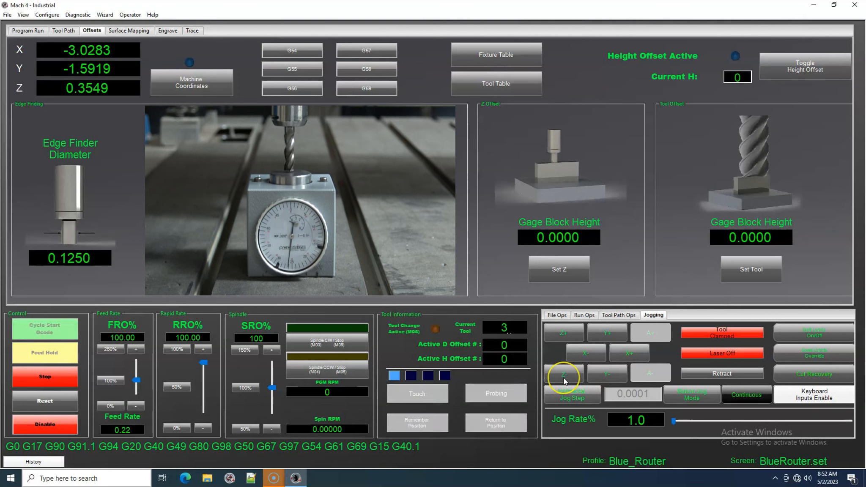
pyautogui.click(563, 373)
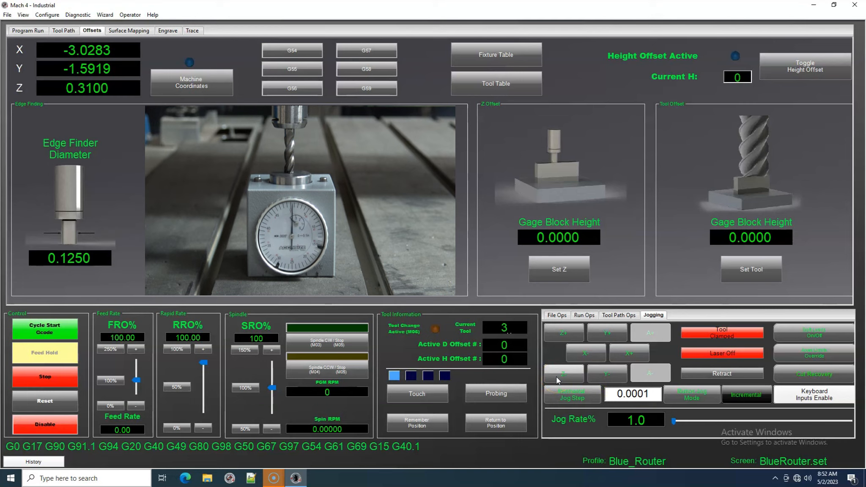
pyautogui.moveTo(562, 379)
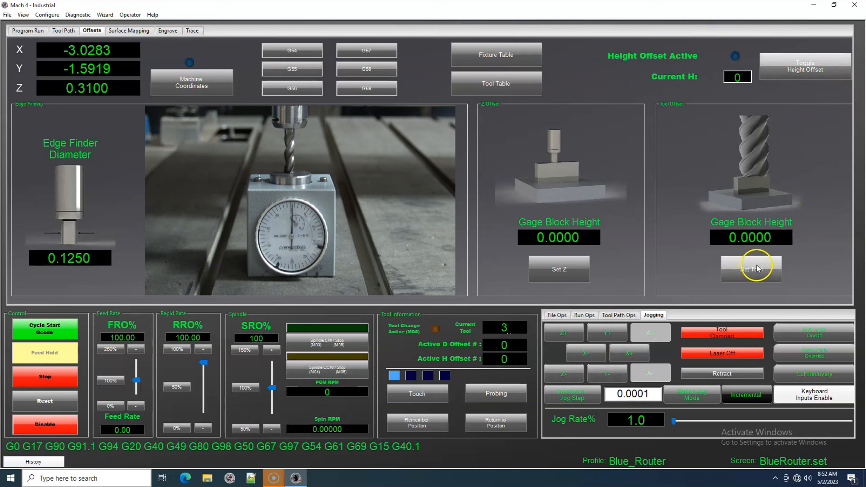
# Step: Store tool 3's height offset 0.3100 with Set Tool and re-enable compensation, Z reading 0.0025
pyautogui.click(750, 271)
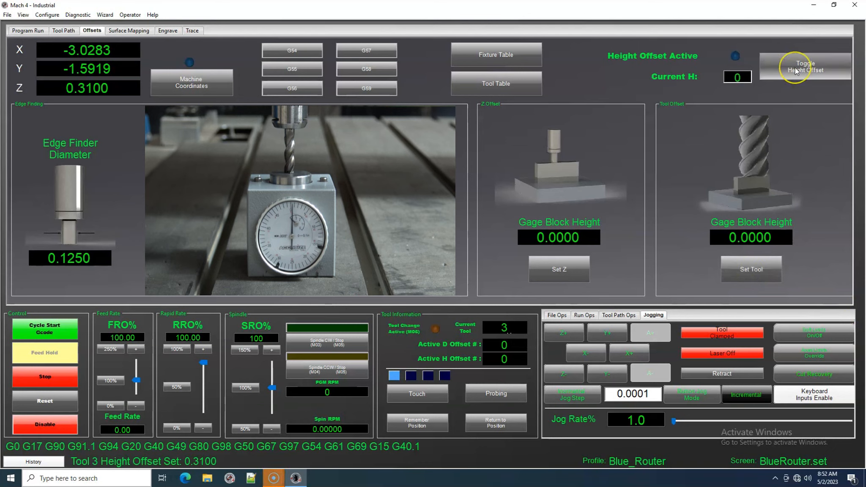
pyautogui.click(803, 68)
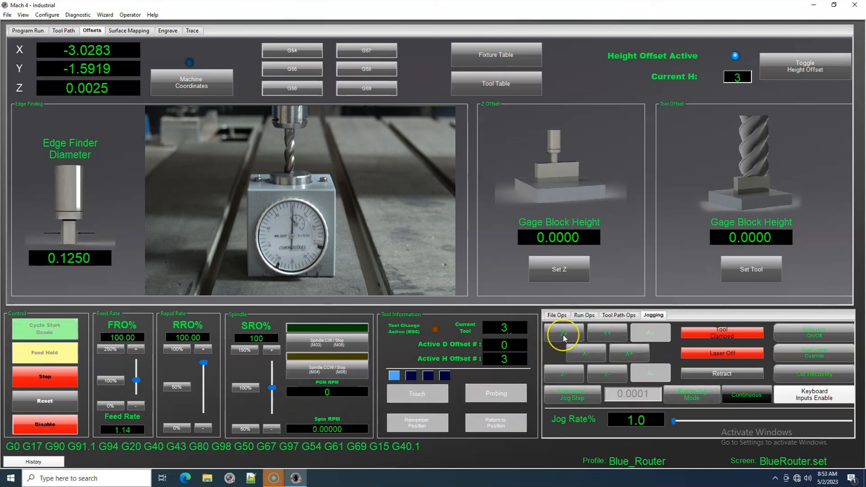
# Step: Lift the spindle to Z 1.2099 at 28% jog rate, release tool 3 and clamp the next tool
pyautogui.moveTo(673, 421); pyautogui.dragTo(687, 421)
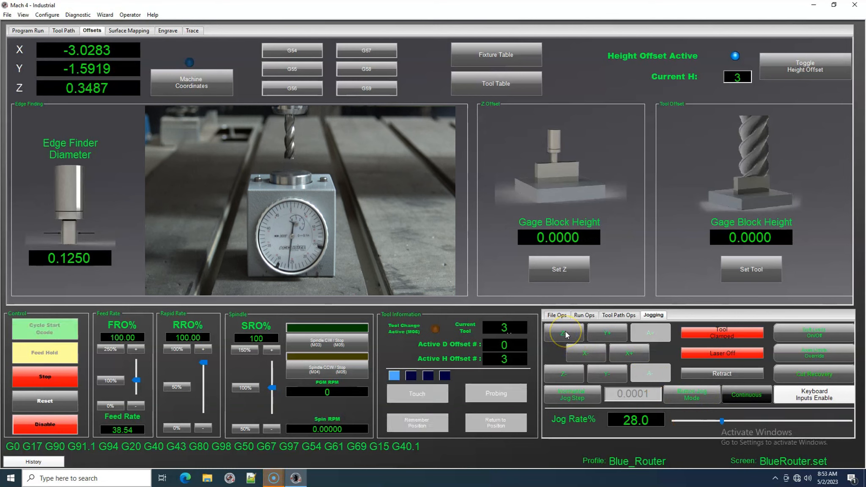
pyautogui.click(563, 333)
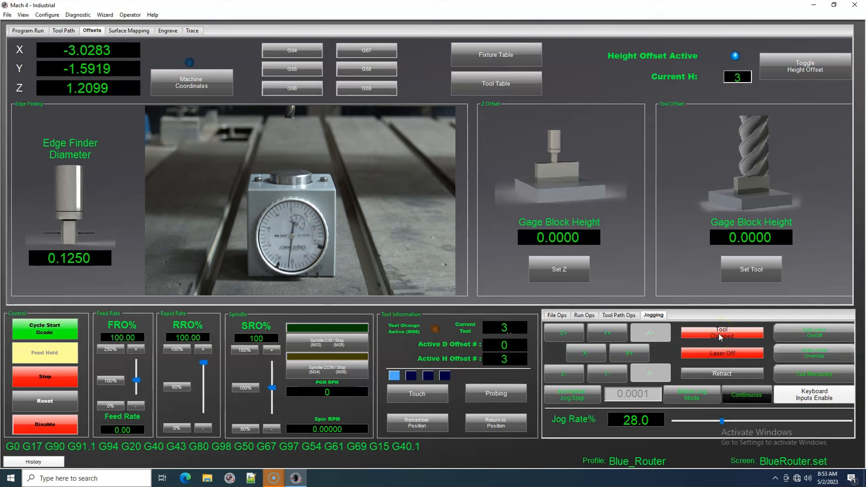
pyautogui.click(722, 333)
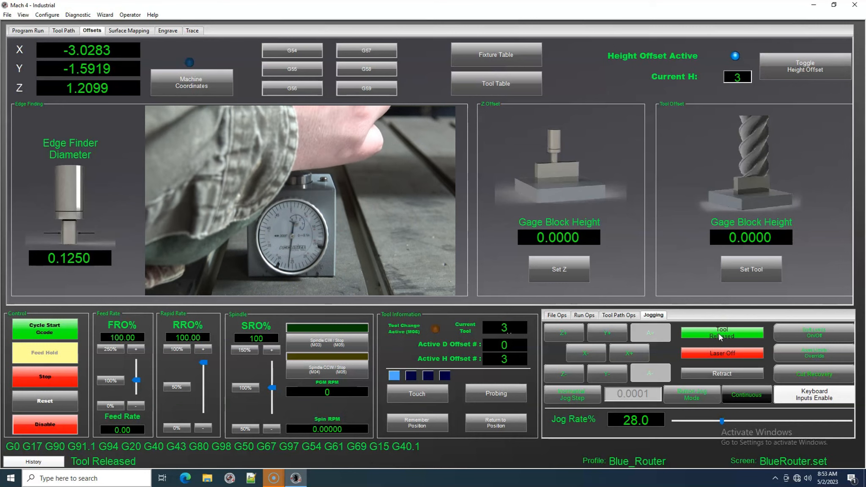
pyautogui.click(722, 332)
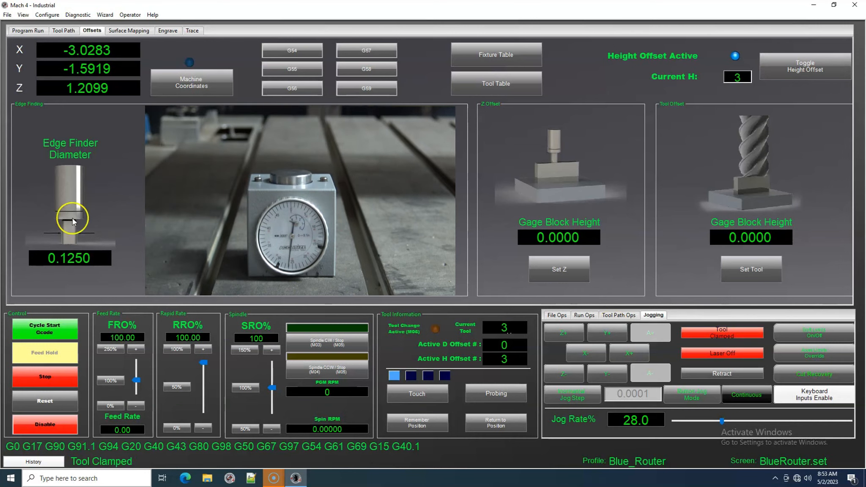
pyautogui.moveTo(591, 40)
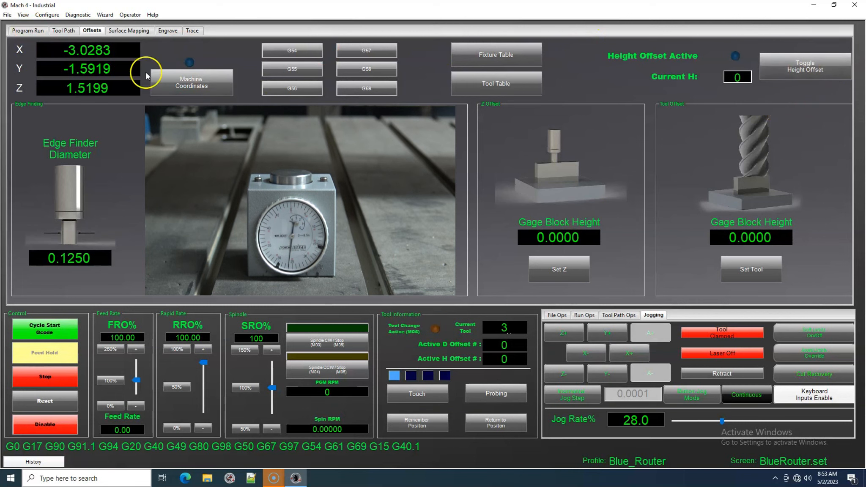
# Step: Set Current Tool to 1 on Program Run and enter the MDI commands G43 H1 and G01 Z0. F20
pyautogui.click(27, 31)
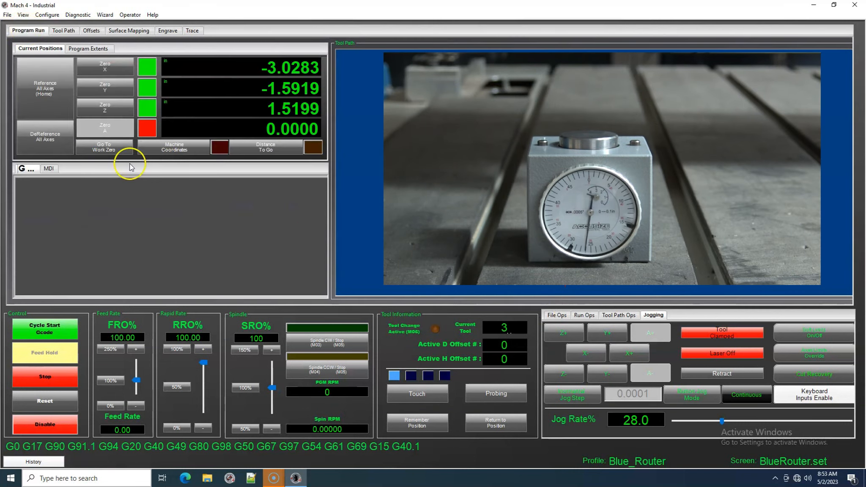
pyautogui.moveTo(519, 343)
pyautogui.write('1')
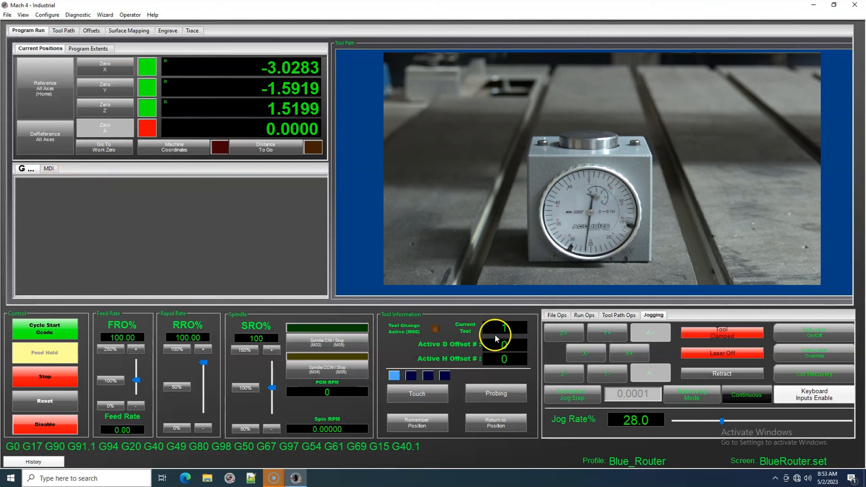
pyautogui.click(50, 169)
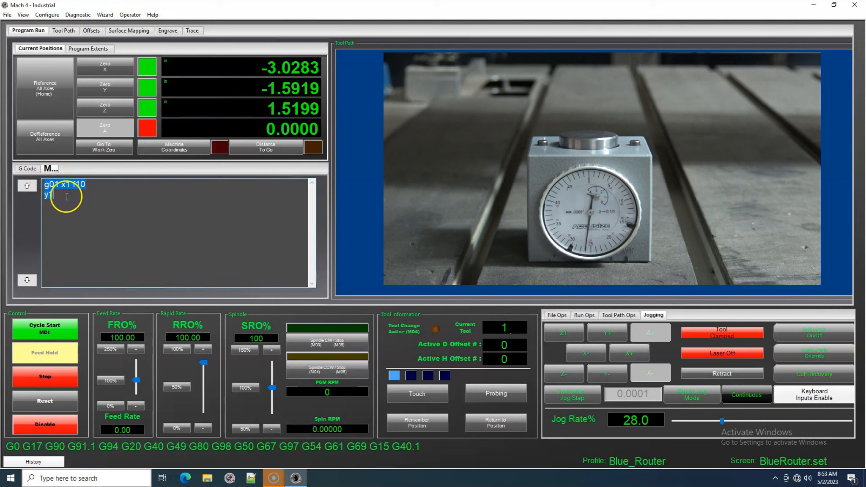
pyautogui.write('G 43')
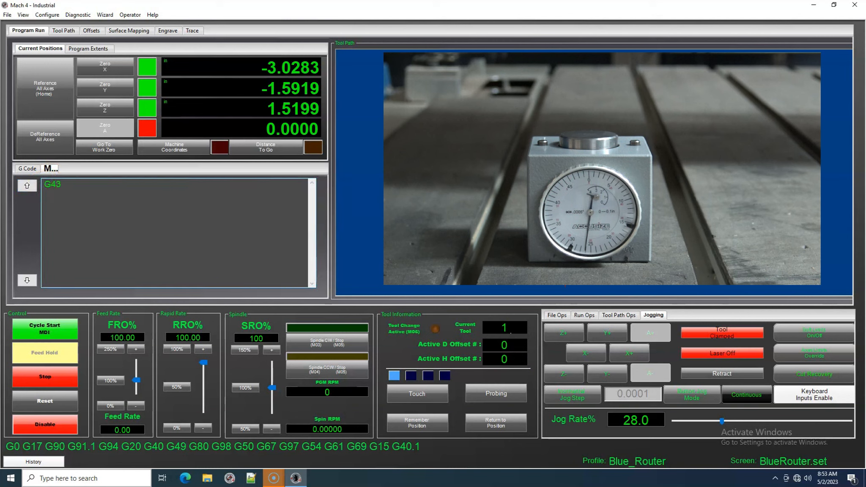
pyautogui.write('H1')
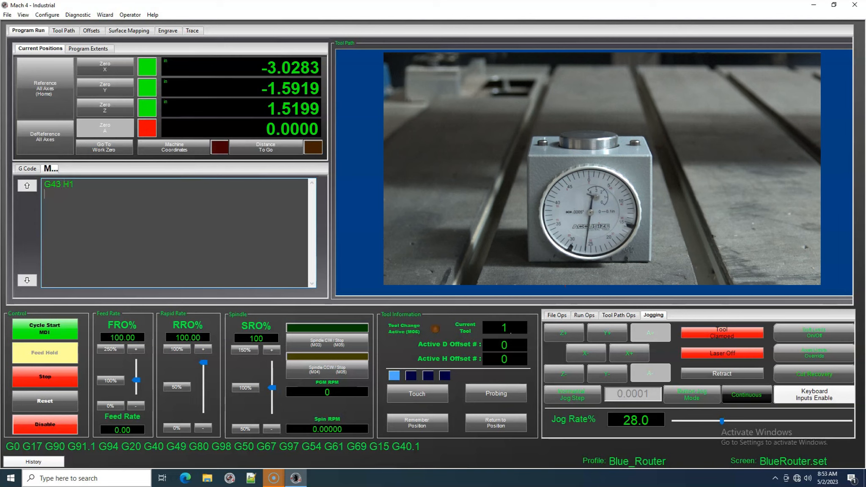
pyautogui.write('G01')
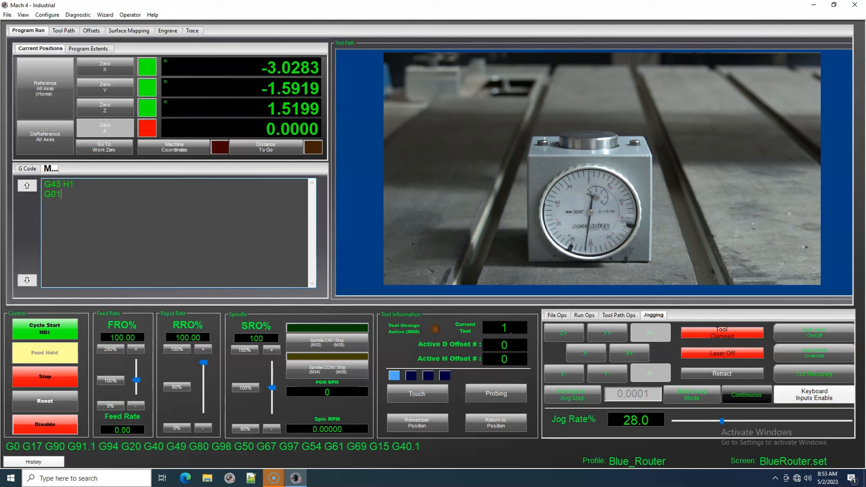
pyautogui.write('F')
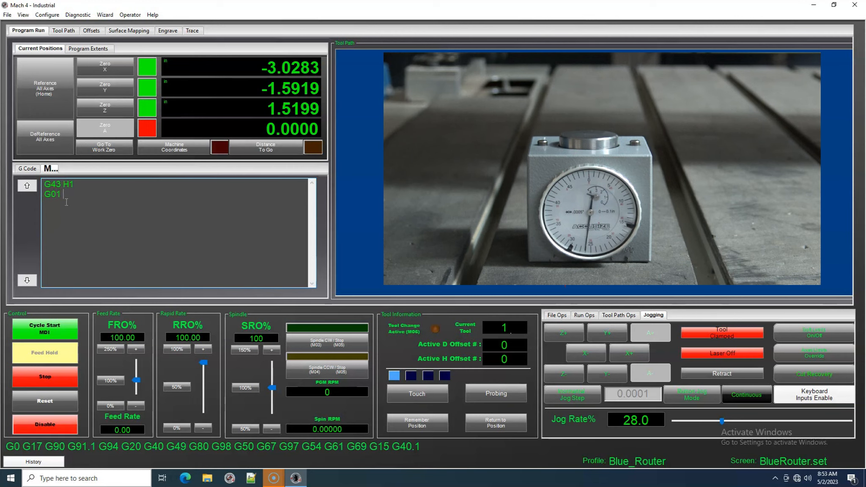
pyautogui.write('Z0. F')
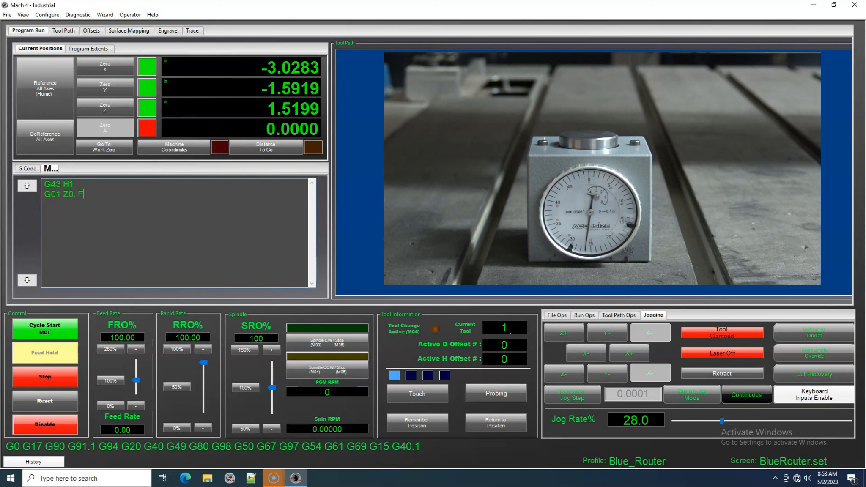
pyautogui.write('20.')
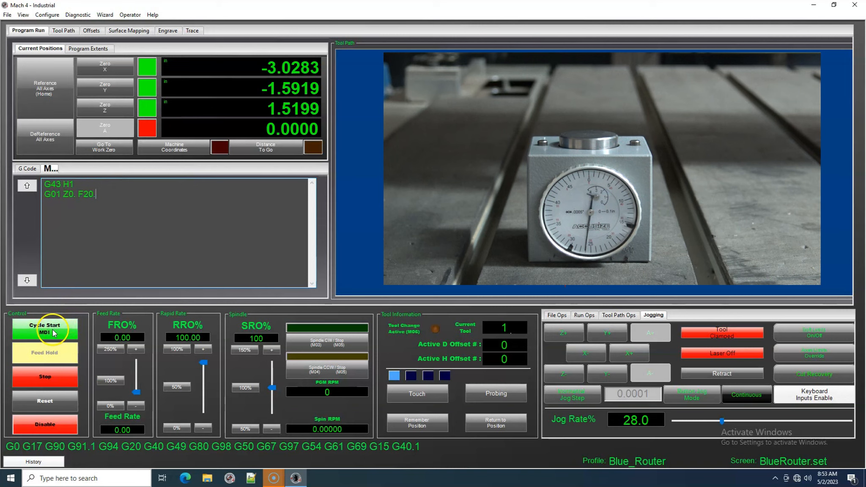
# Step: Start the MDI G43 H1 move and raise FRO% so tool 1 reaches Z0
pyautogui.click(44, 328)
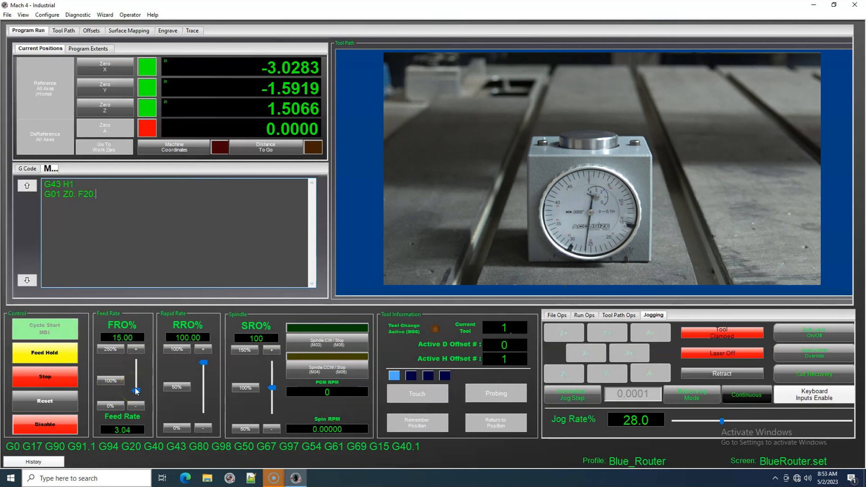
pyautogui.moveTo(134, 389); pyautogui.dragTo(135, 385)
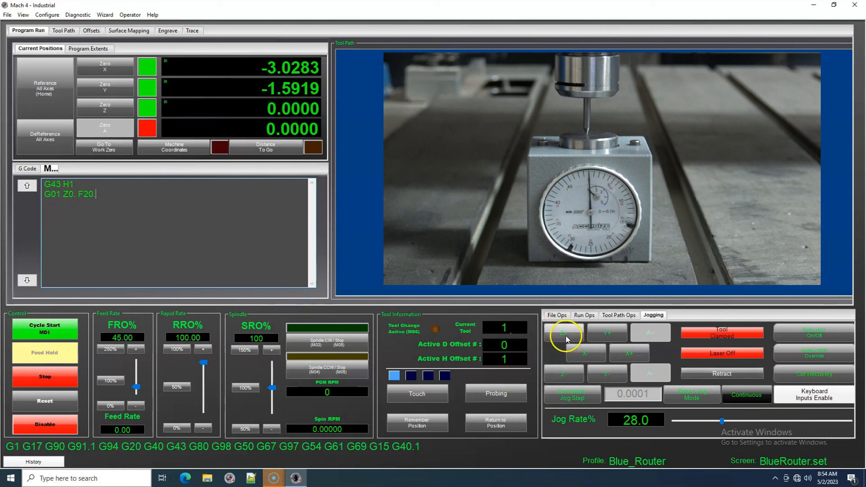
# Step: Jog Z+ off the gauge, release and clamp to swap in tool 2, set Current Tool to 2
pyautogui.click(564, 332)
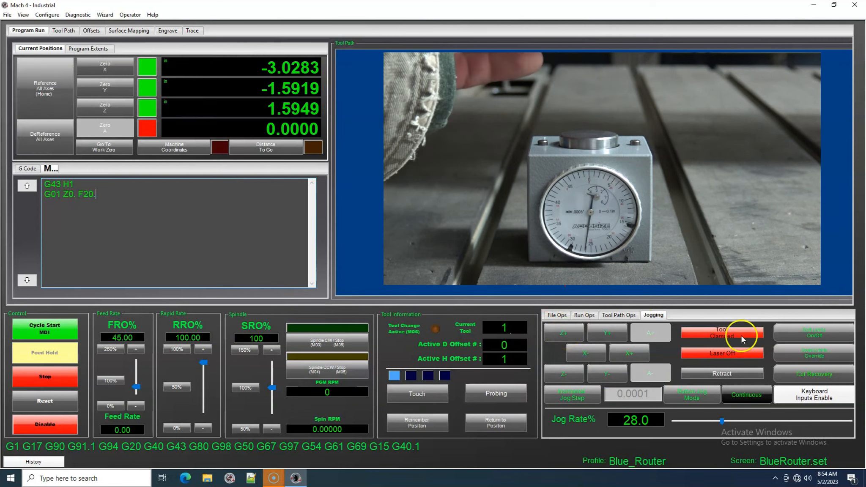
pyautogui.click(722, 333)
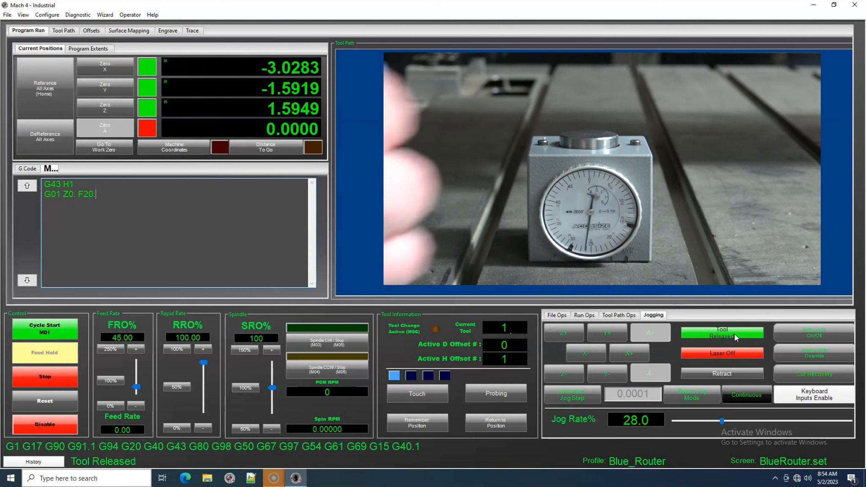
pyautogui.click(722, 332)
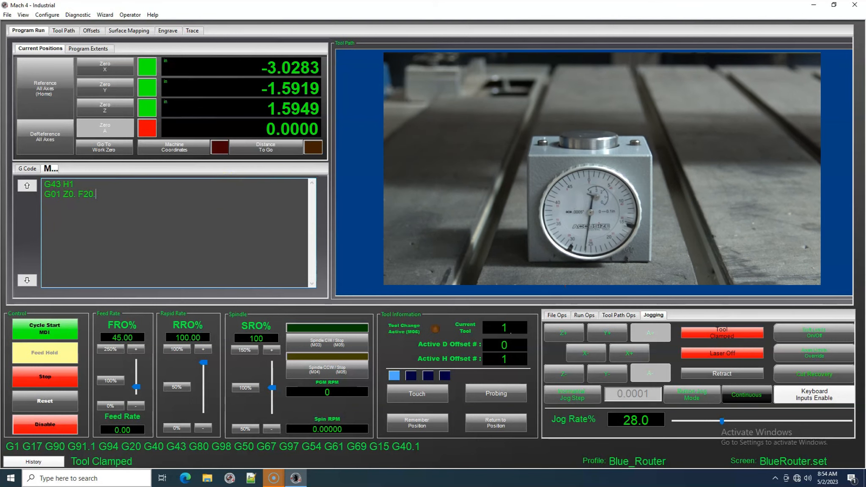
pyautogui.click(504, 328)
pyautogui.write('2')
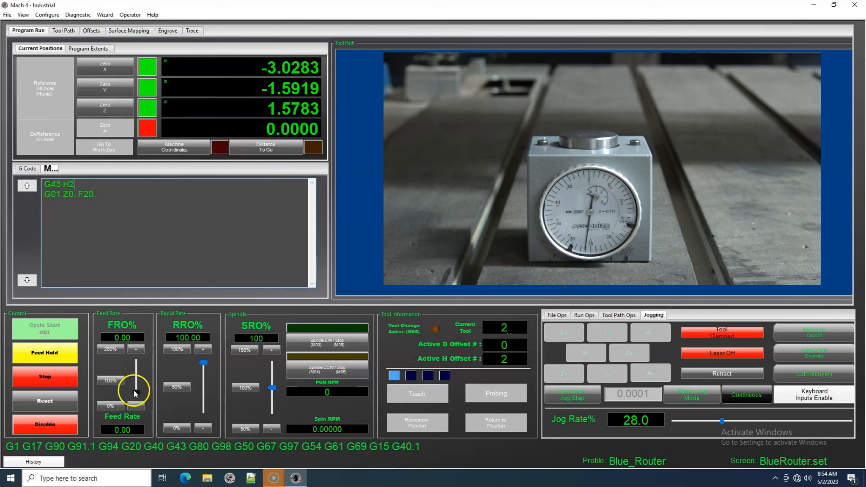
# Step: Raise the FRO% slider so the G43 H2 move finishes at Z0
pyautogui.moveTo(123, 392); pyautogui.dragTo(136, 384)
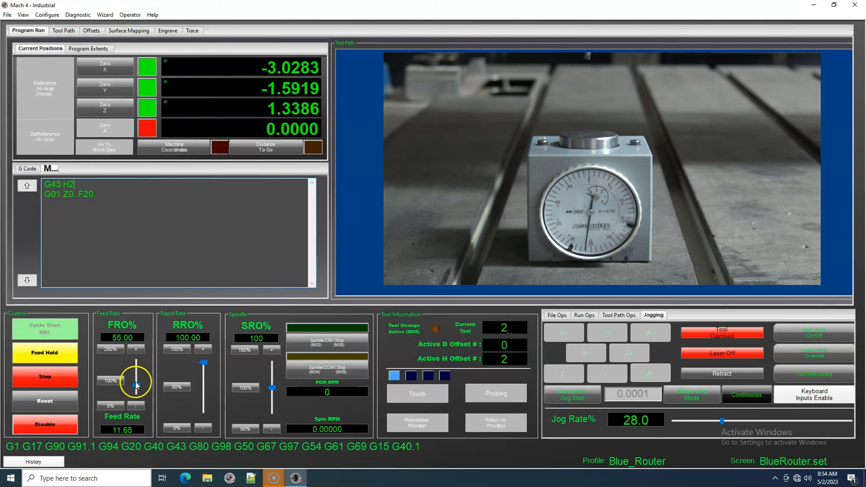
pyautogui.moveTo(136, 383); pyautogui.dragTo(136, 375)
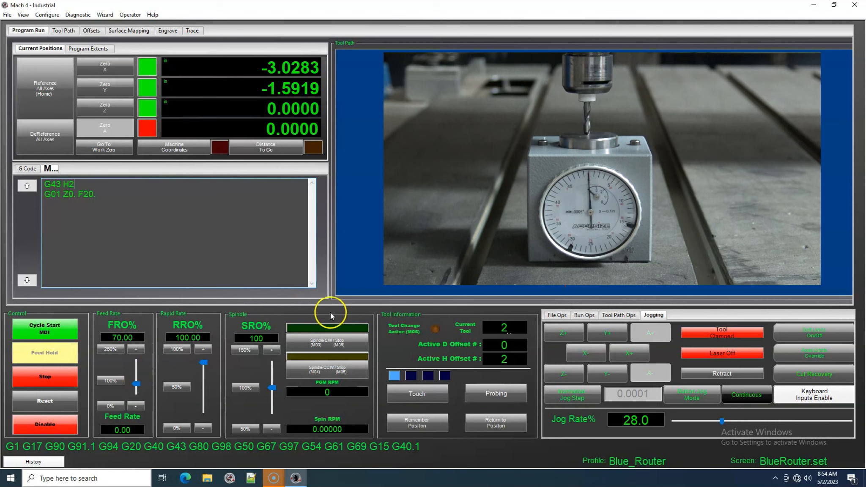
# Step: Jog Z+ to 1.7448, release tool 2 and clamp the next tool
pyautogui.click(563, 331)
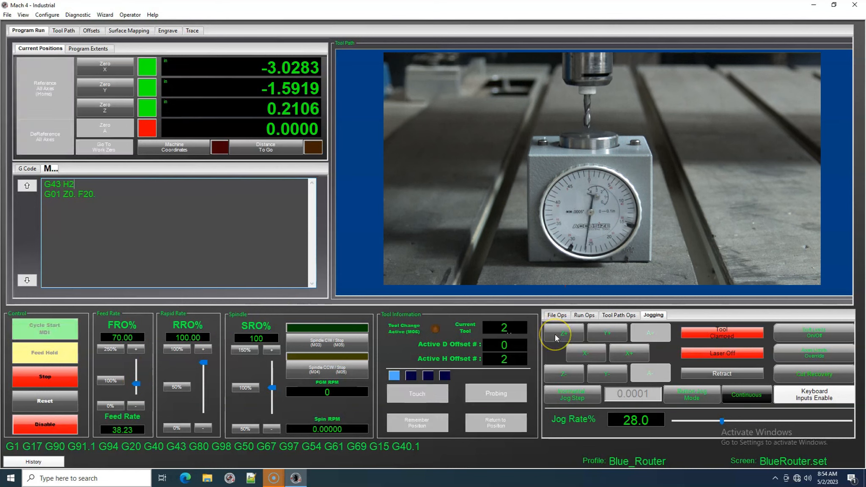
pyautogui.click(563, 331)
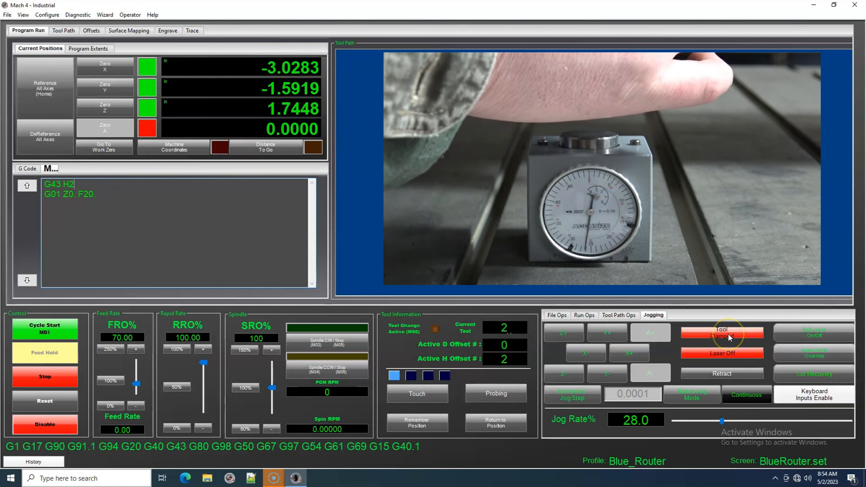
pyautogui.click(722, 333)
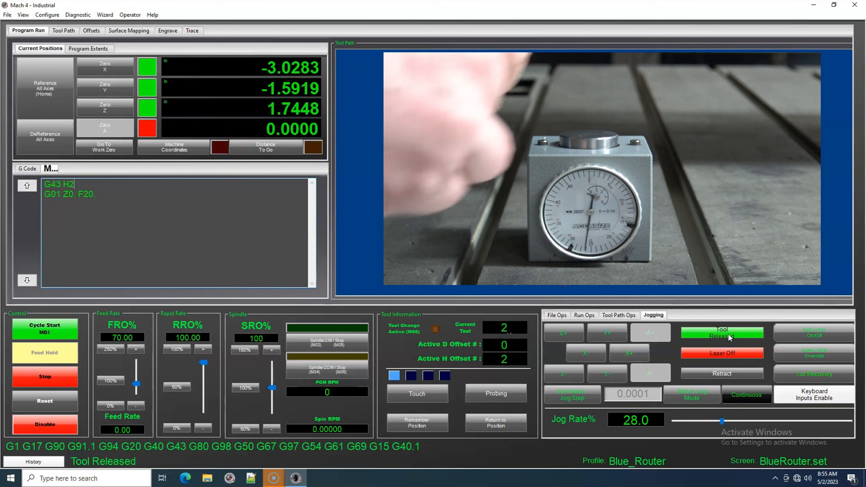
pyautogui.click(722, 333)
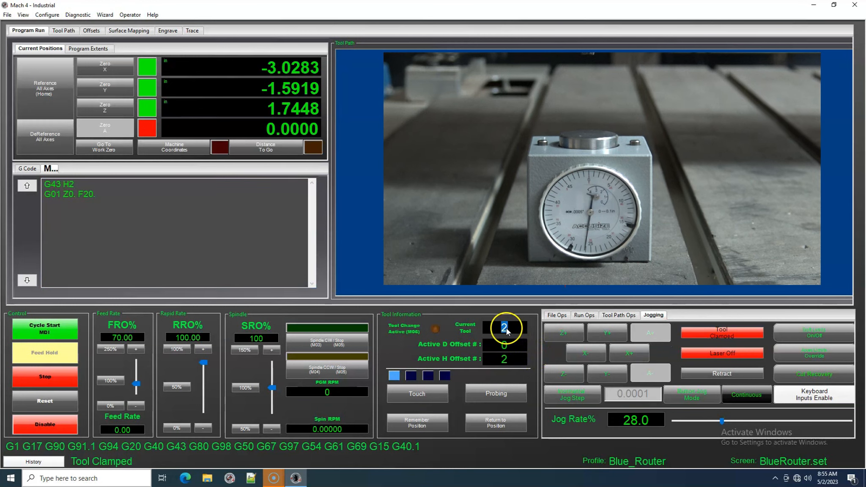
# Step: Set Current Tool to 3 and raise FRO% so the G43 H3 move reaches Z0
pyautogui.click(503, 330)
pyautogui.write('3')
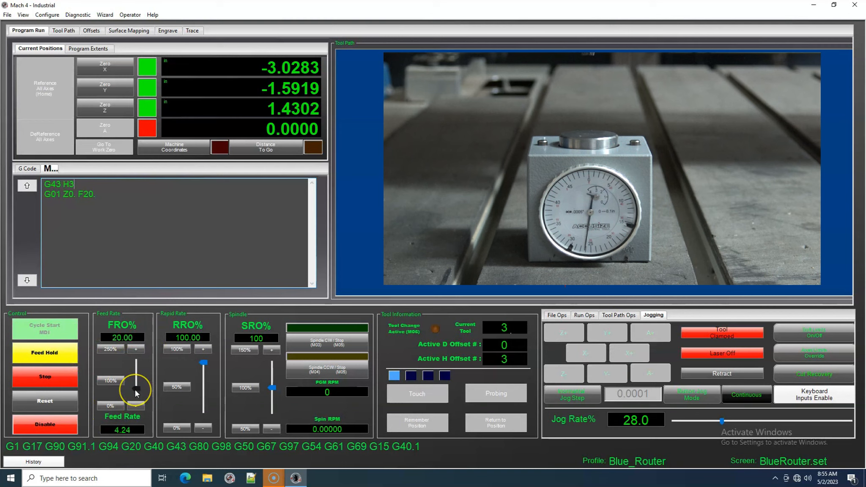
pyautogui.moveTo(133, 392); pyautogui.dragTo(135, 375)
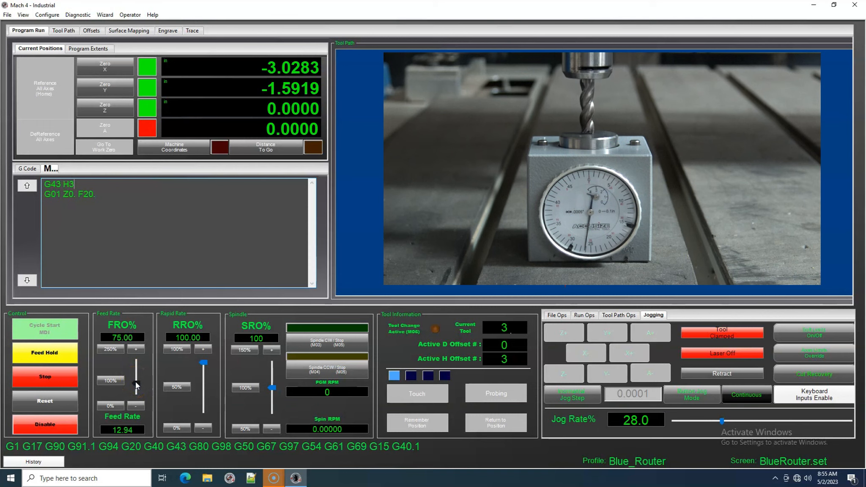
# Step: Jog Z+ to 1.4936 and release tool 3 from the spindle
pyautogui.click(326, 368)
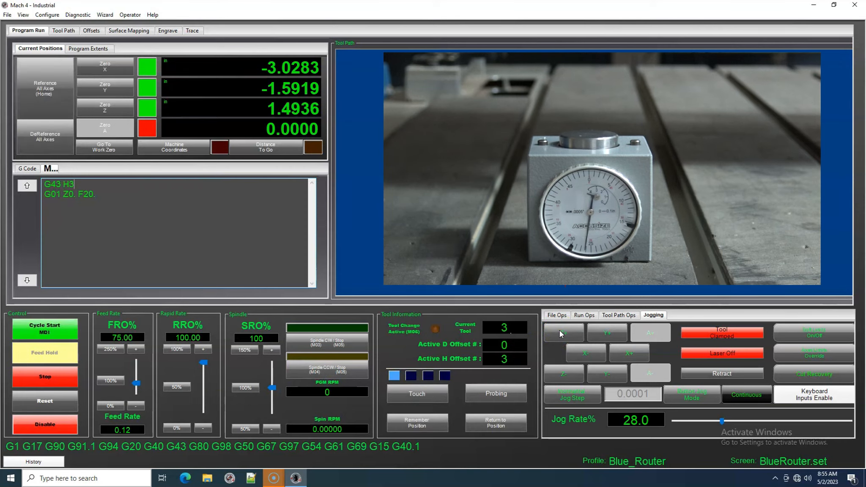
pyautogui.click(722, 333)
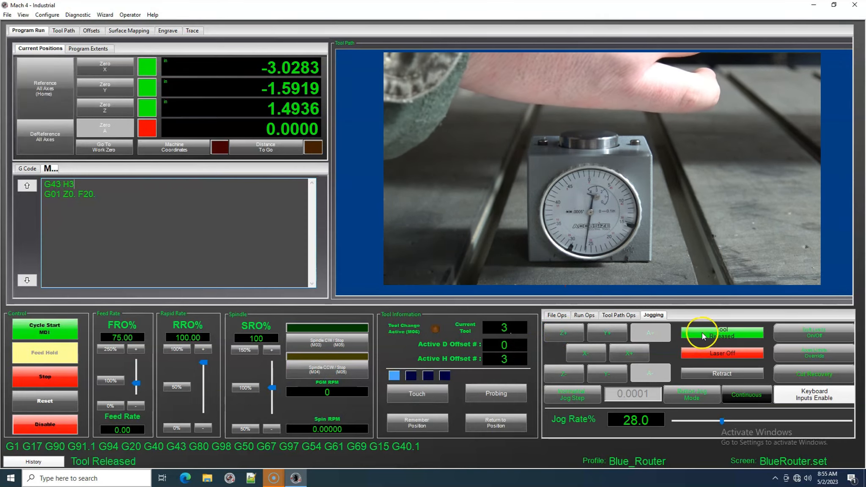